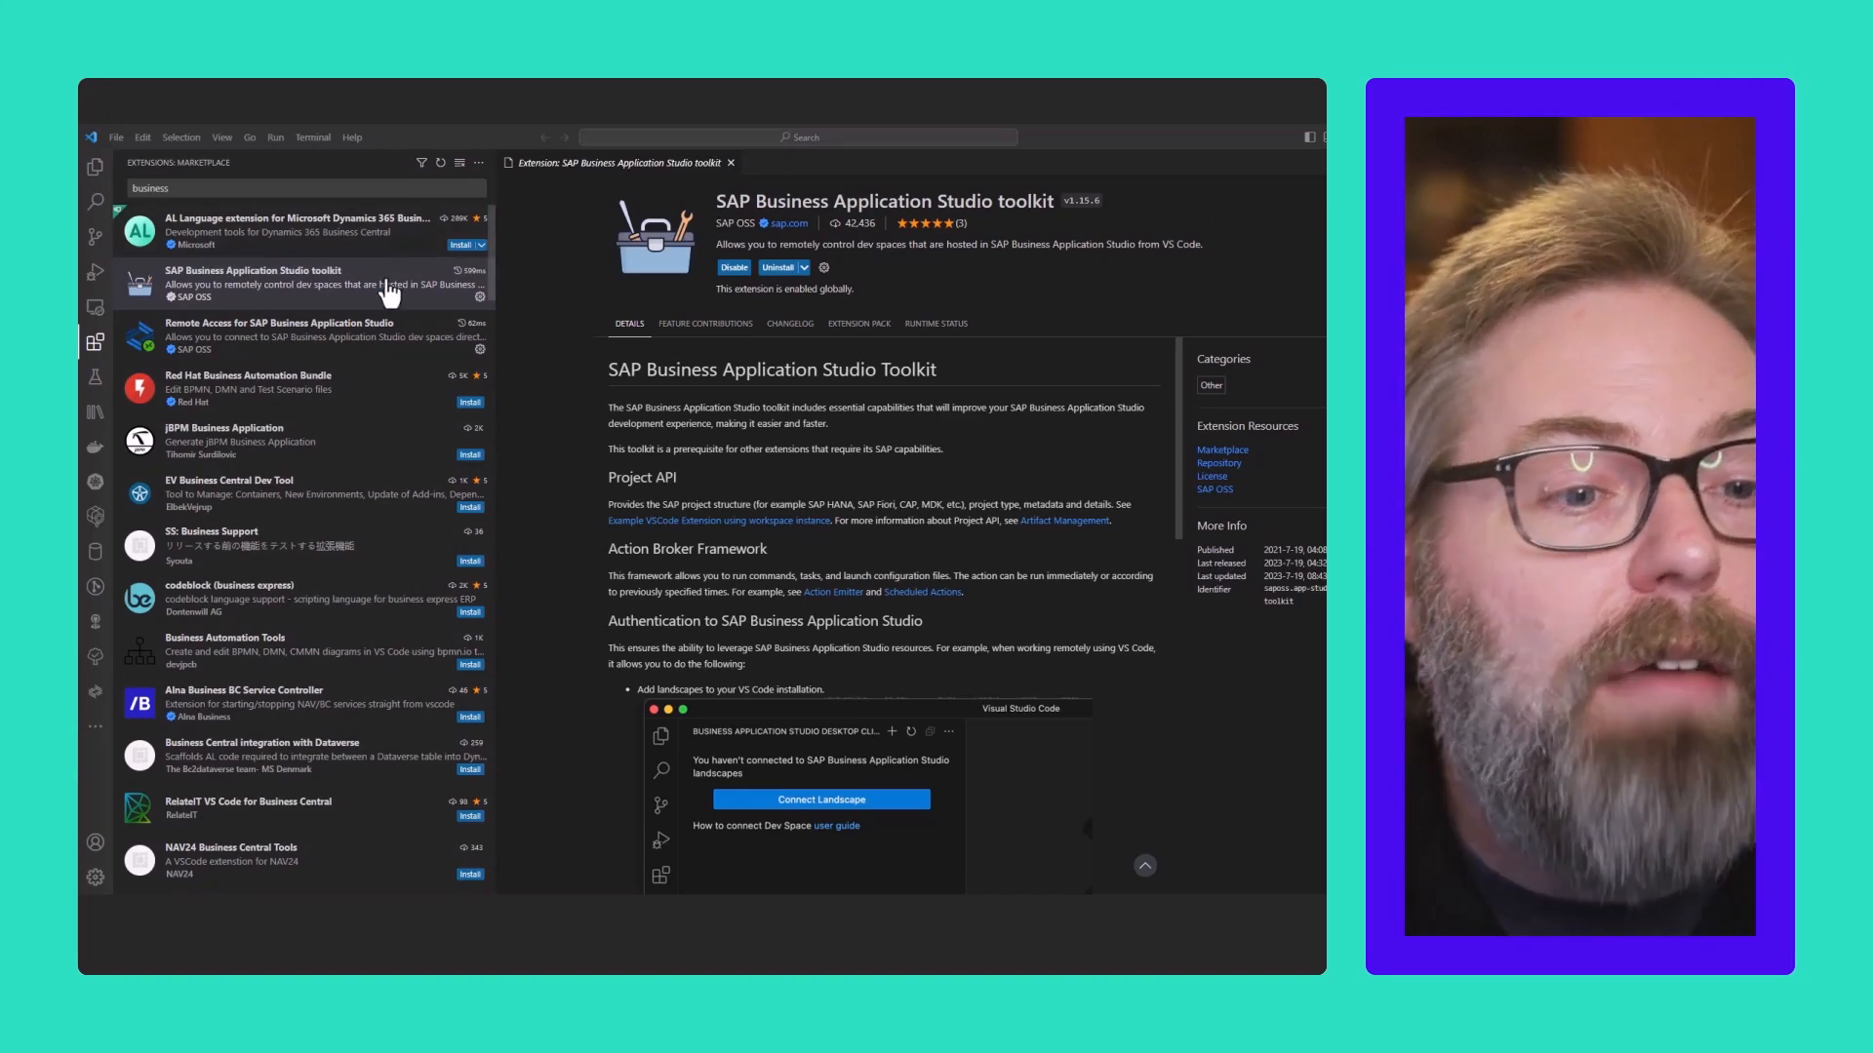
mouse_move(386, 287)
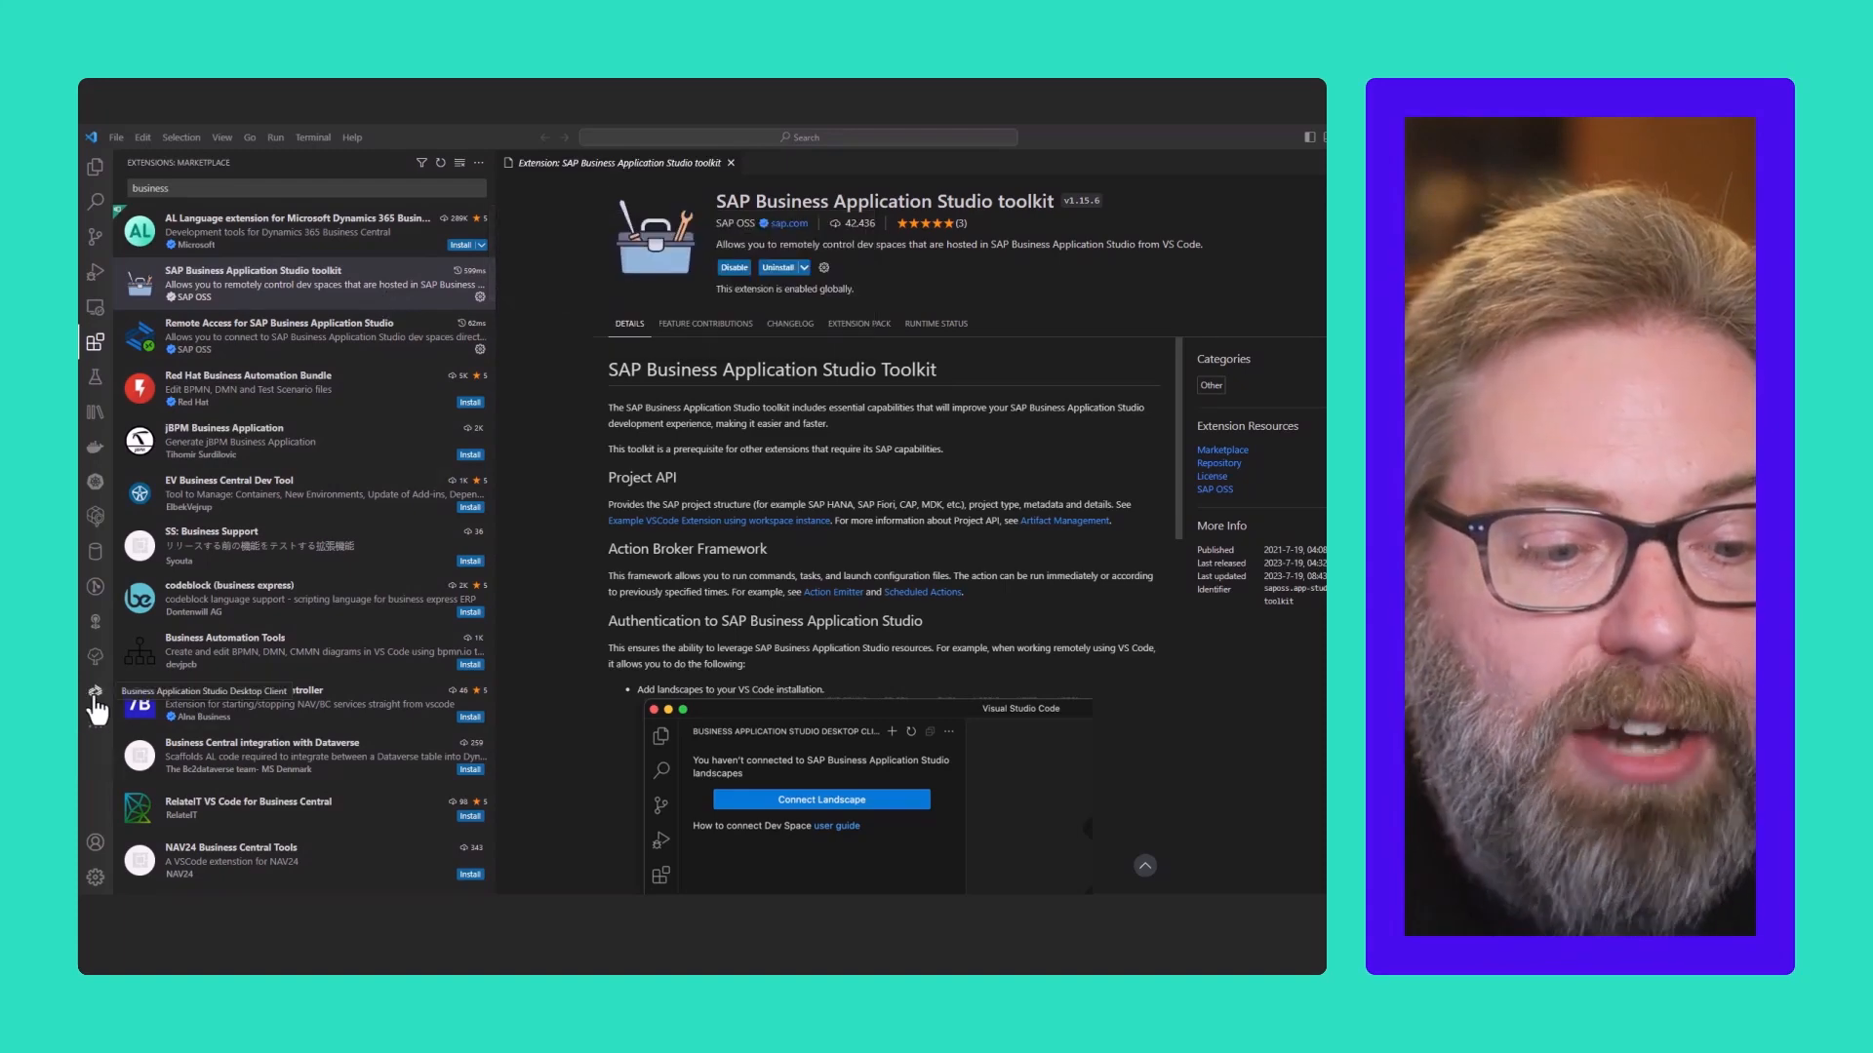
Step: Connect a new window to the CAP_Dev dev space, accept the SAP HANA usage notice and start choosing a remote folder
left_click(94, 690)
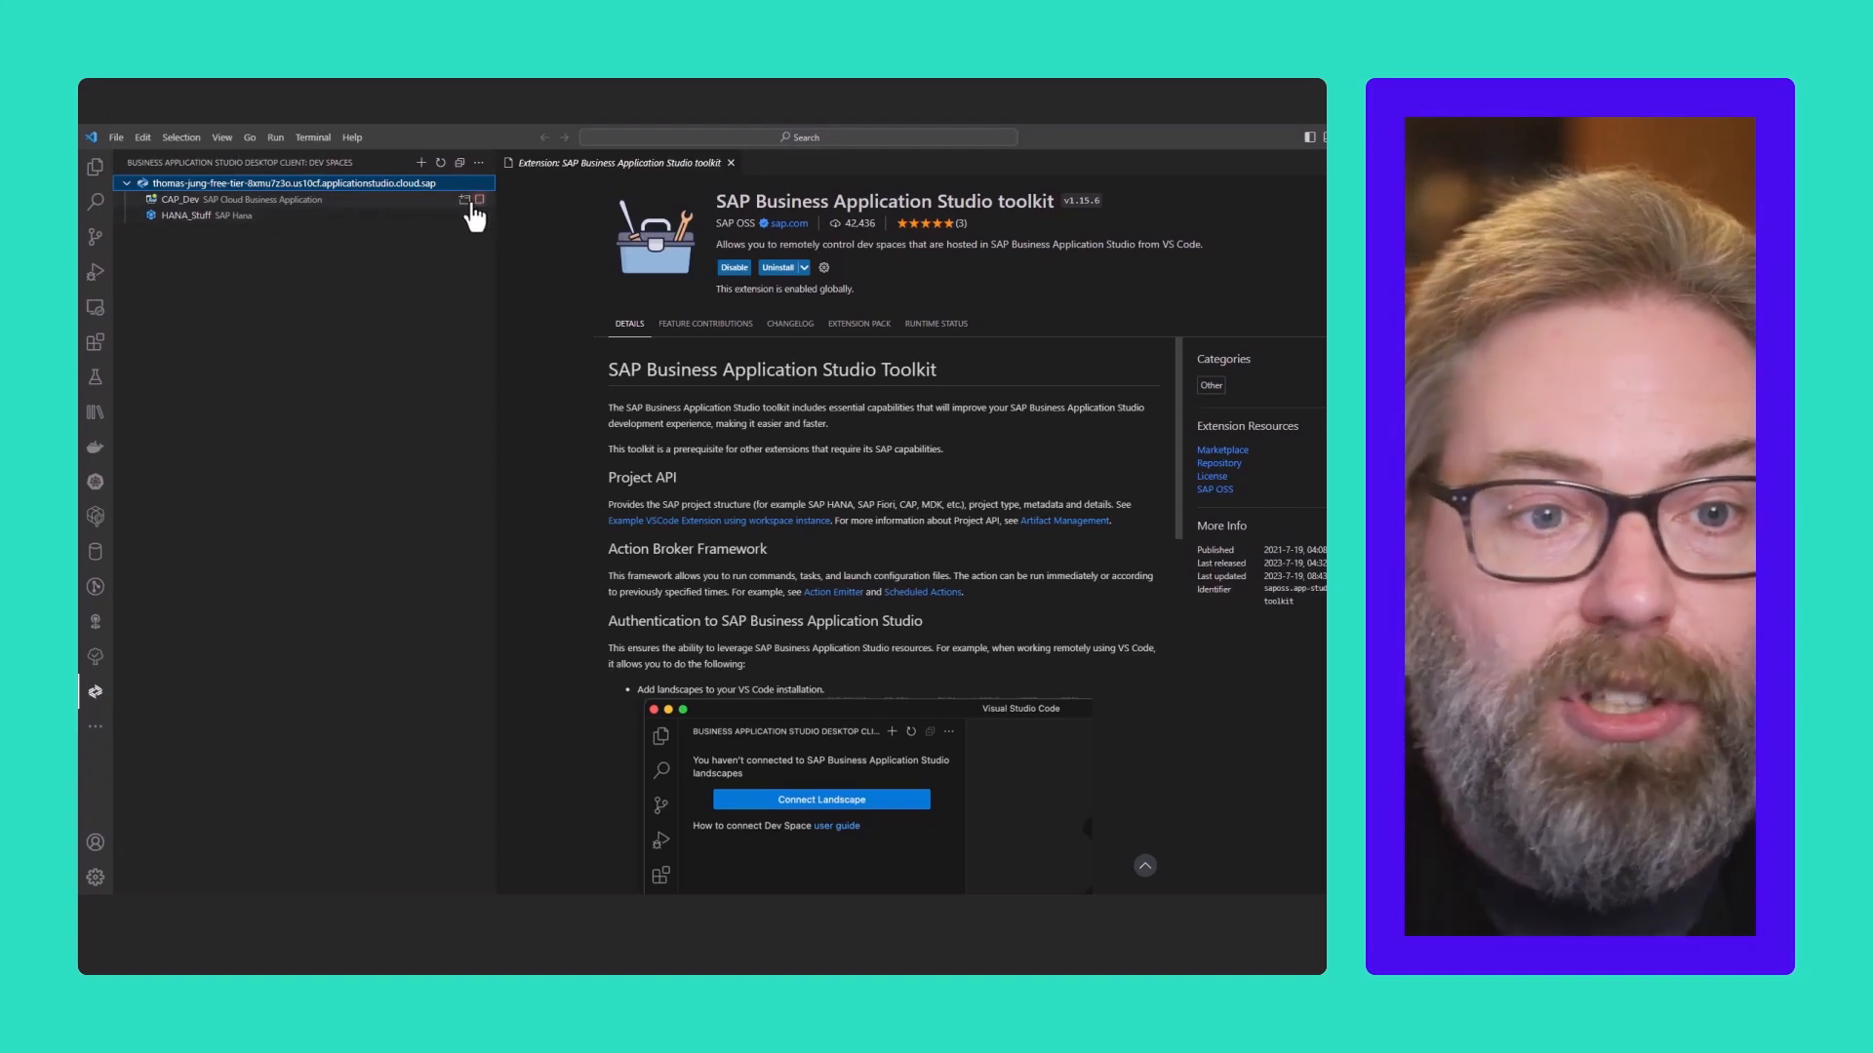
left_click(238, 199)
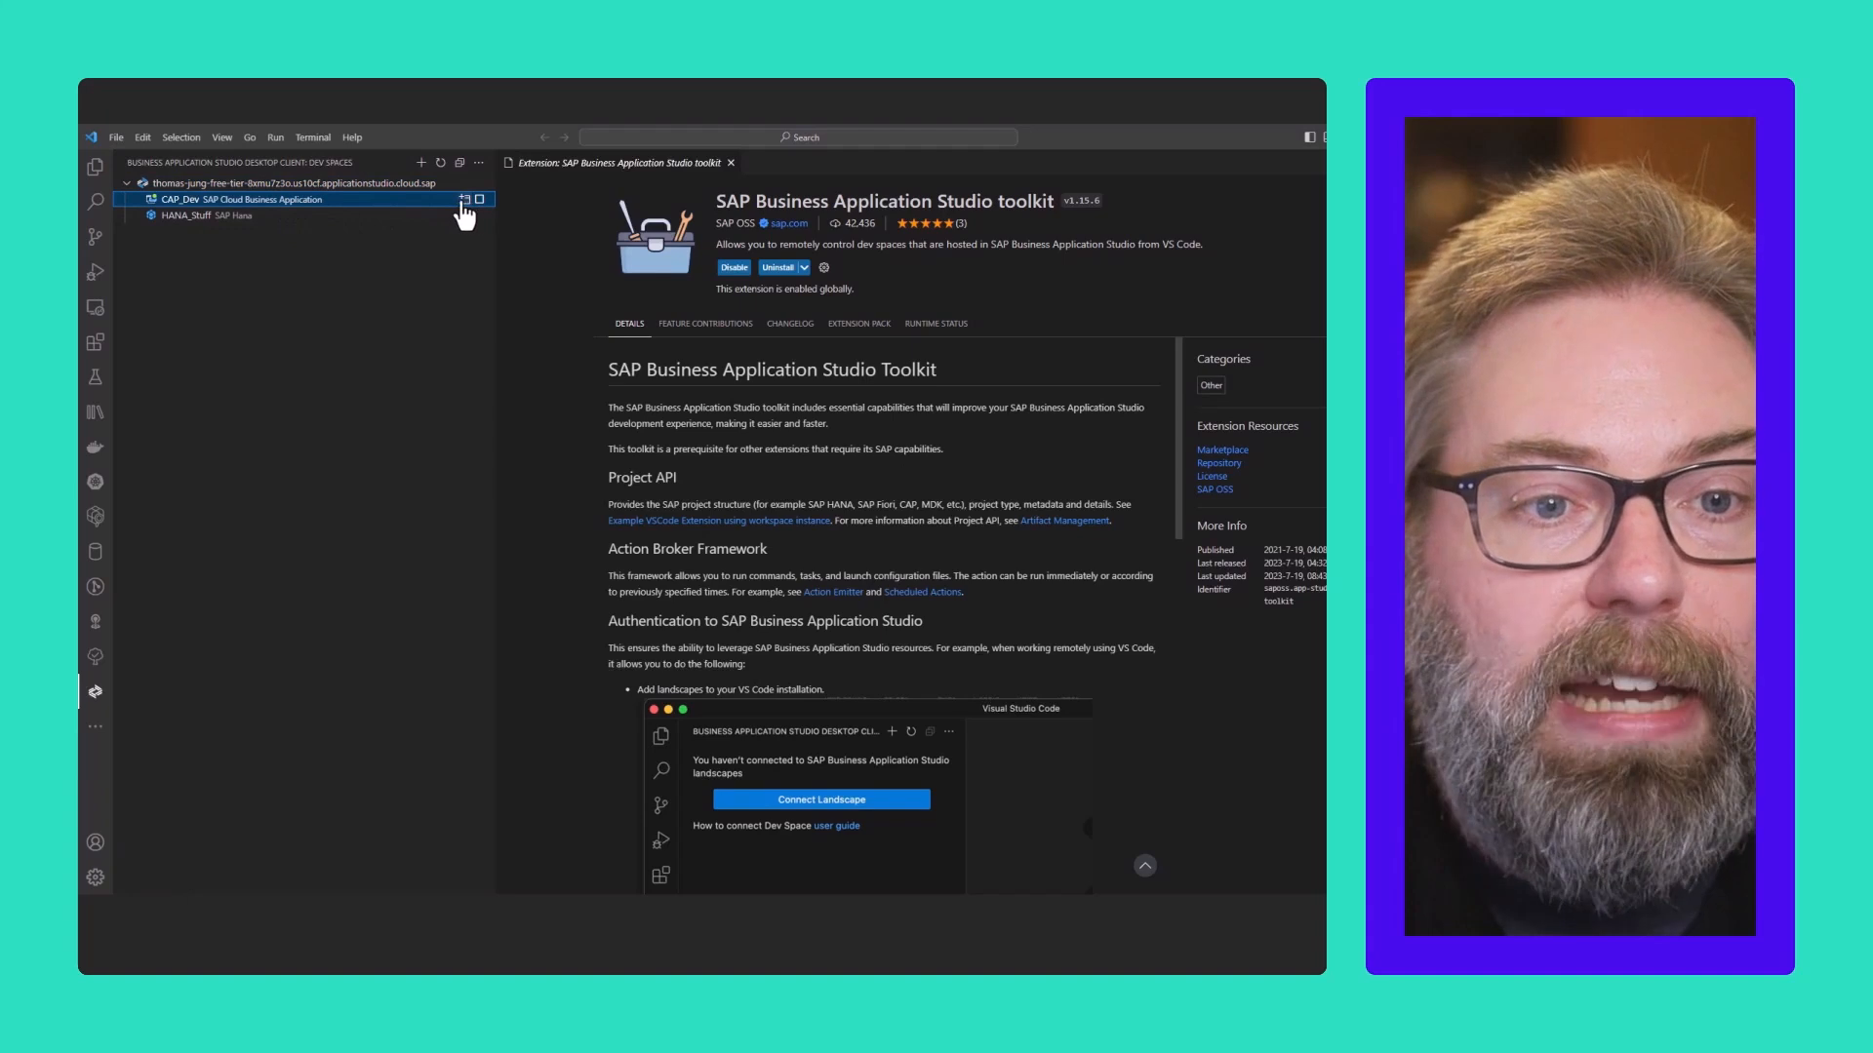
left_click(466, 199)
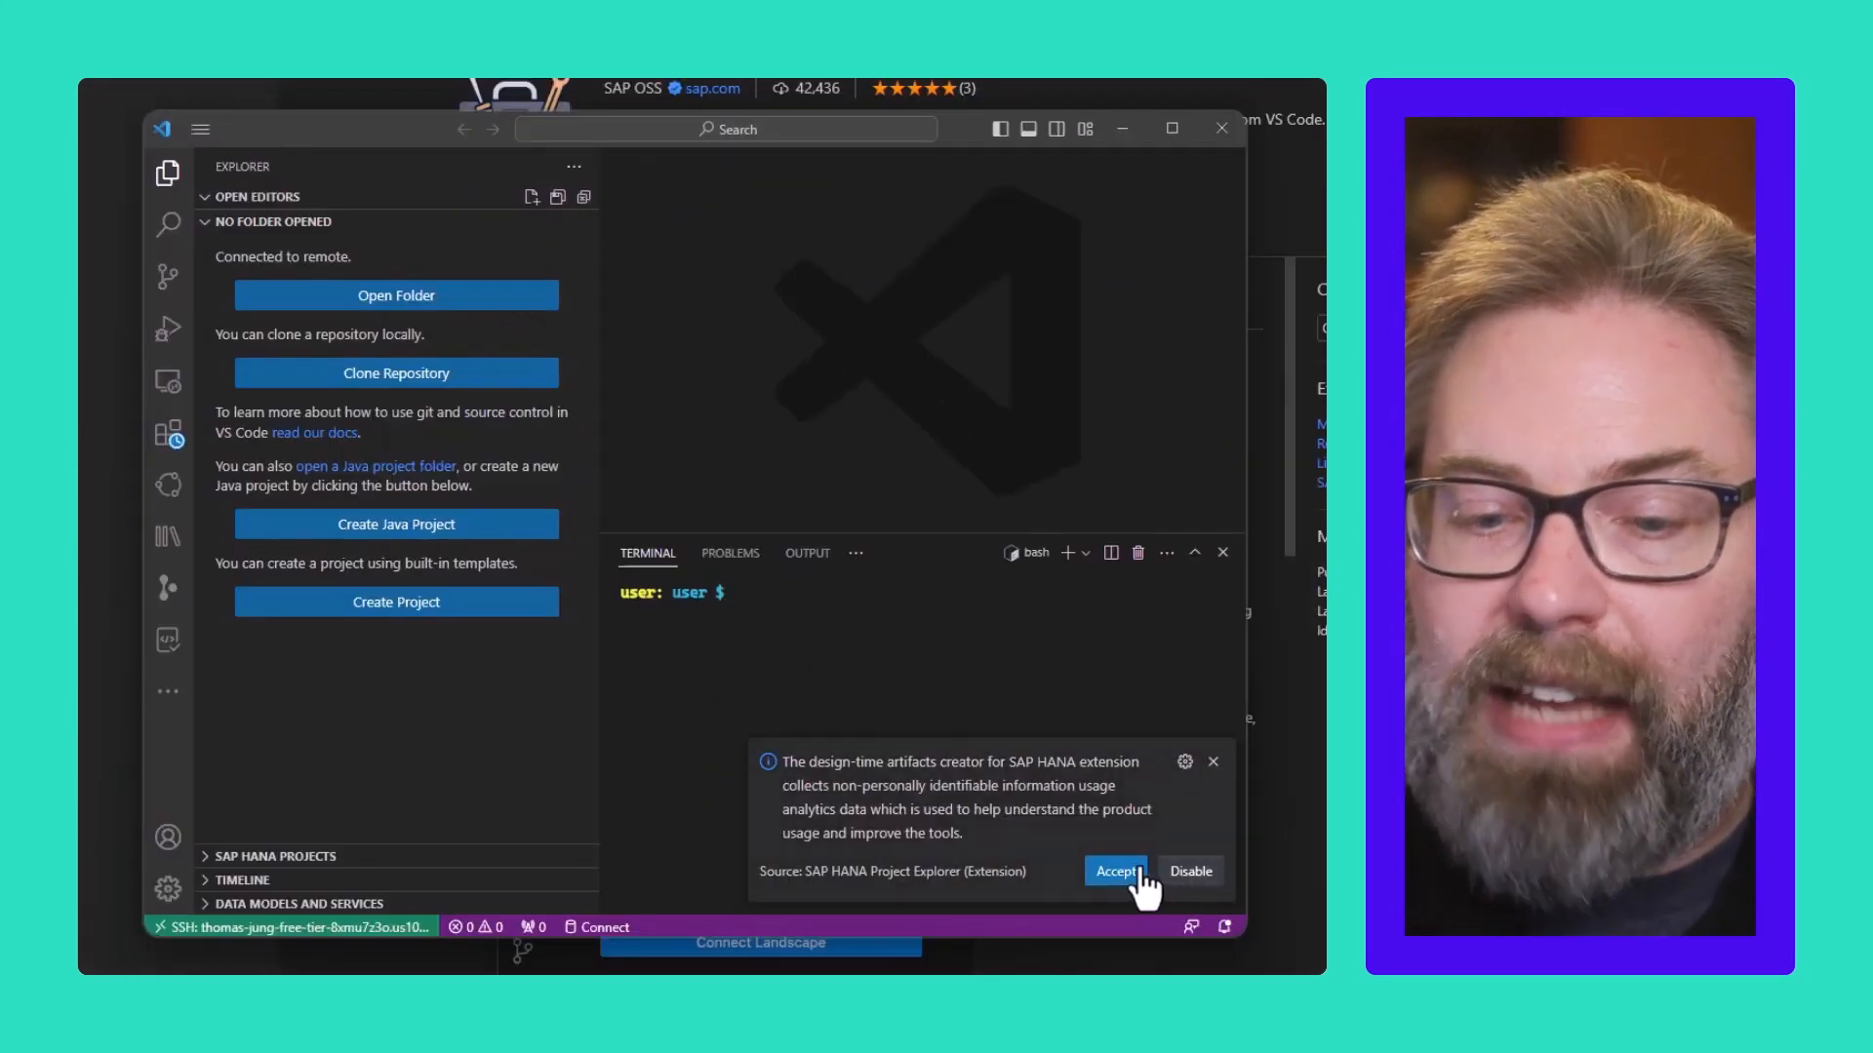
left_click(1116, 870)
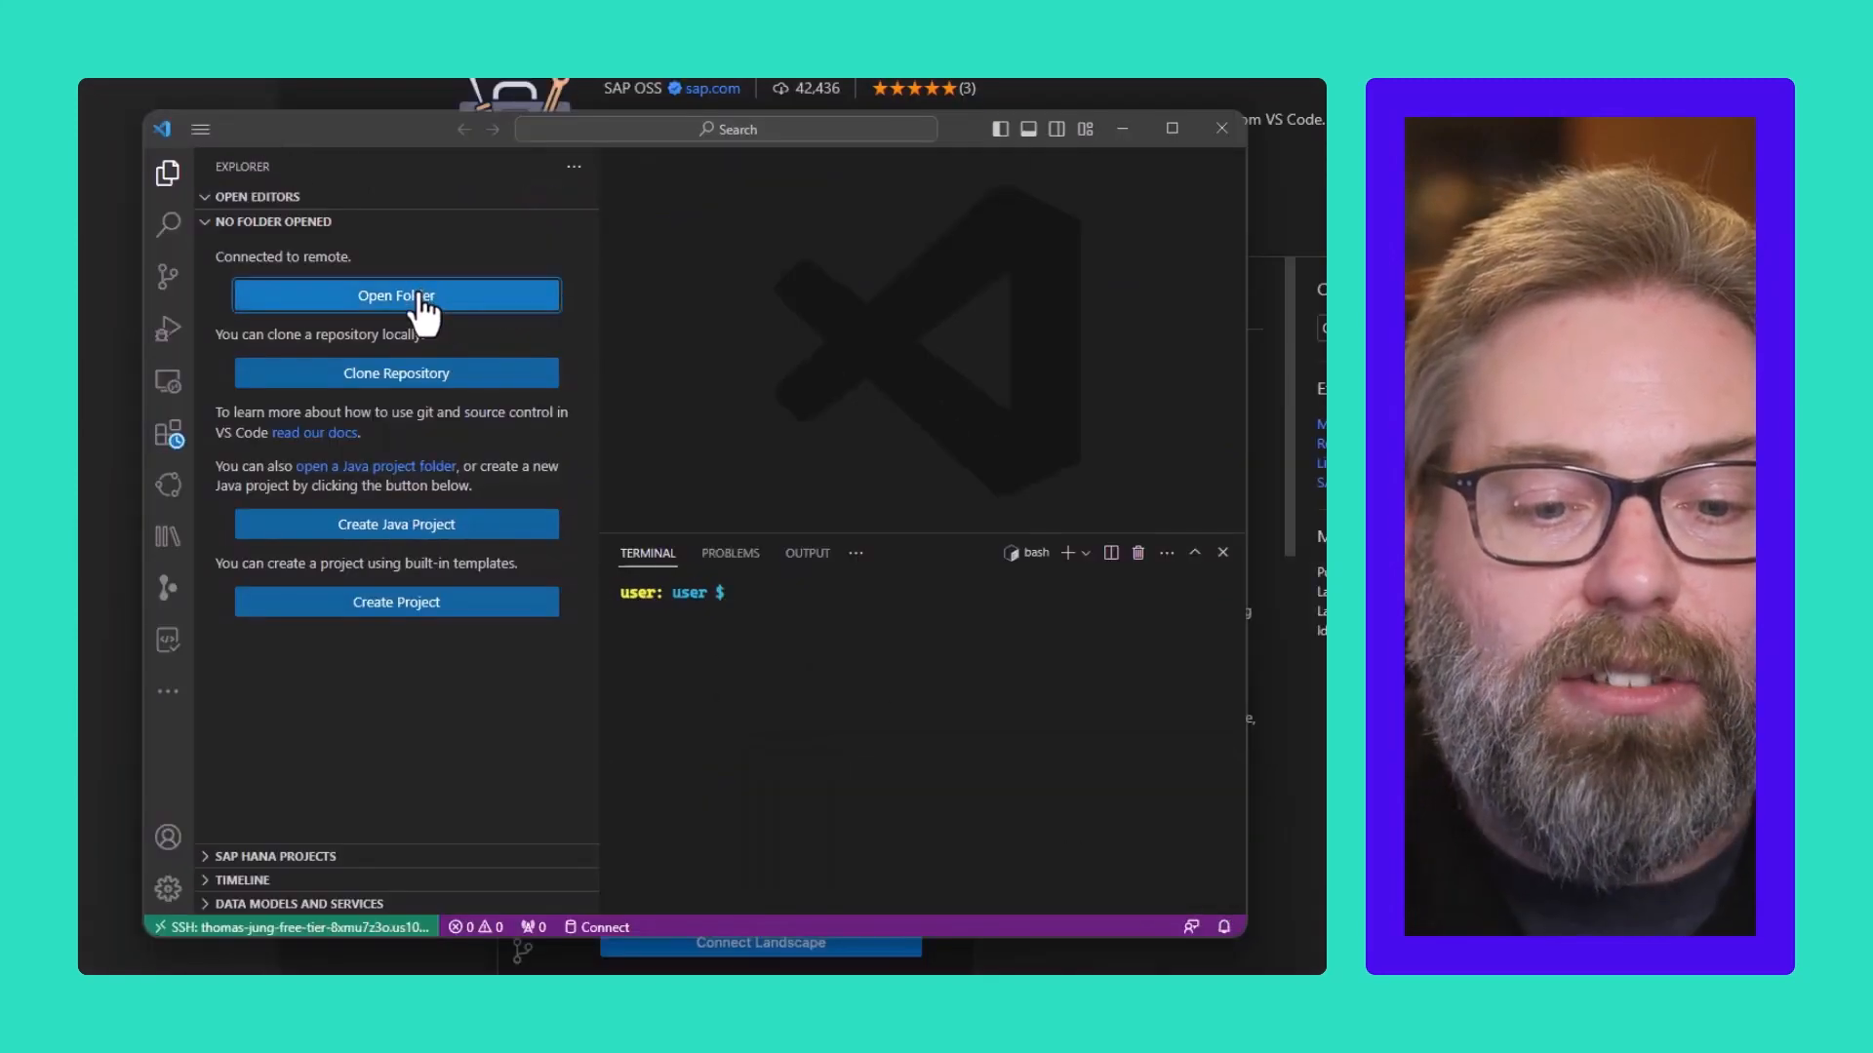
left_click(396, 294)
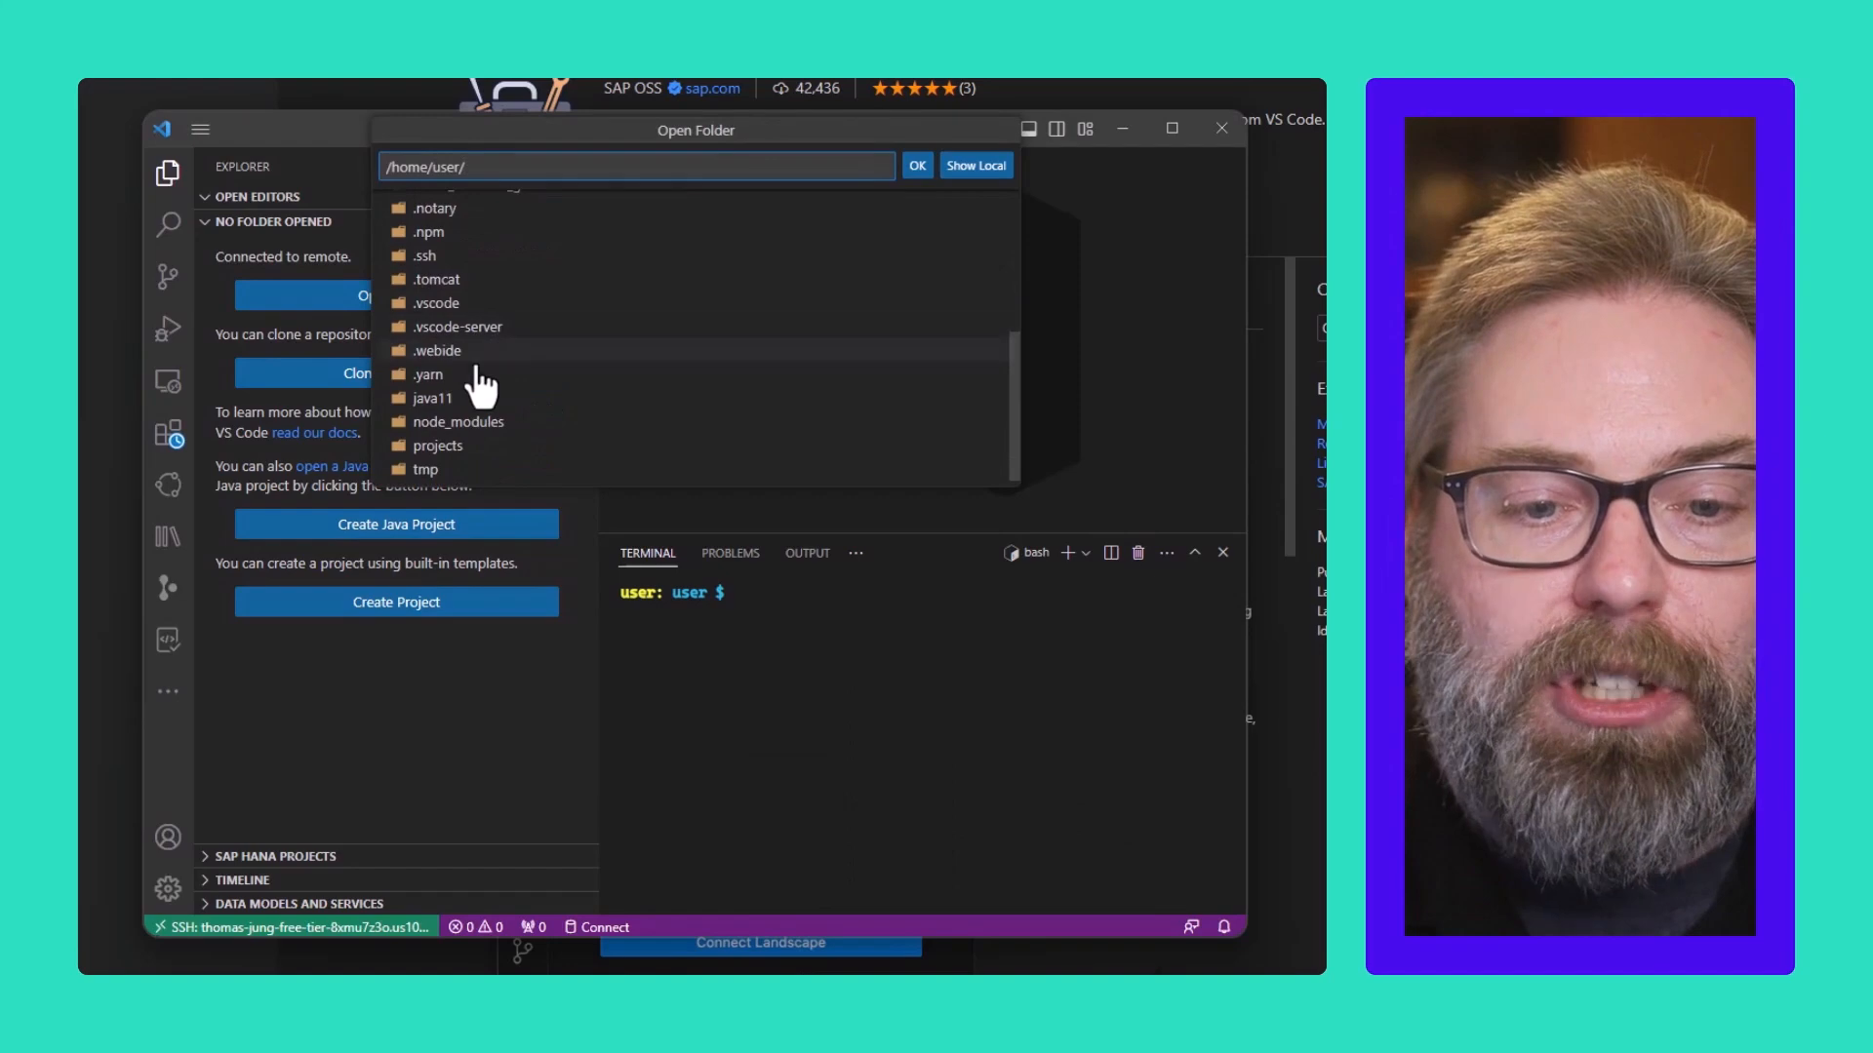
Step: Browse into the projects folder on the dev space to reach MyHANAApp
double_click(439, 445)
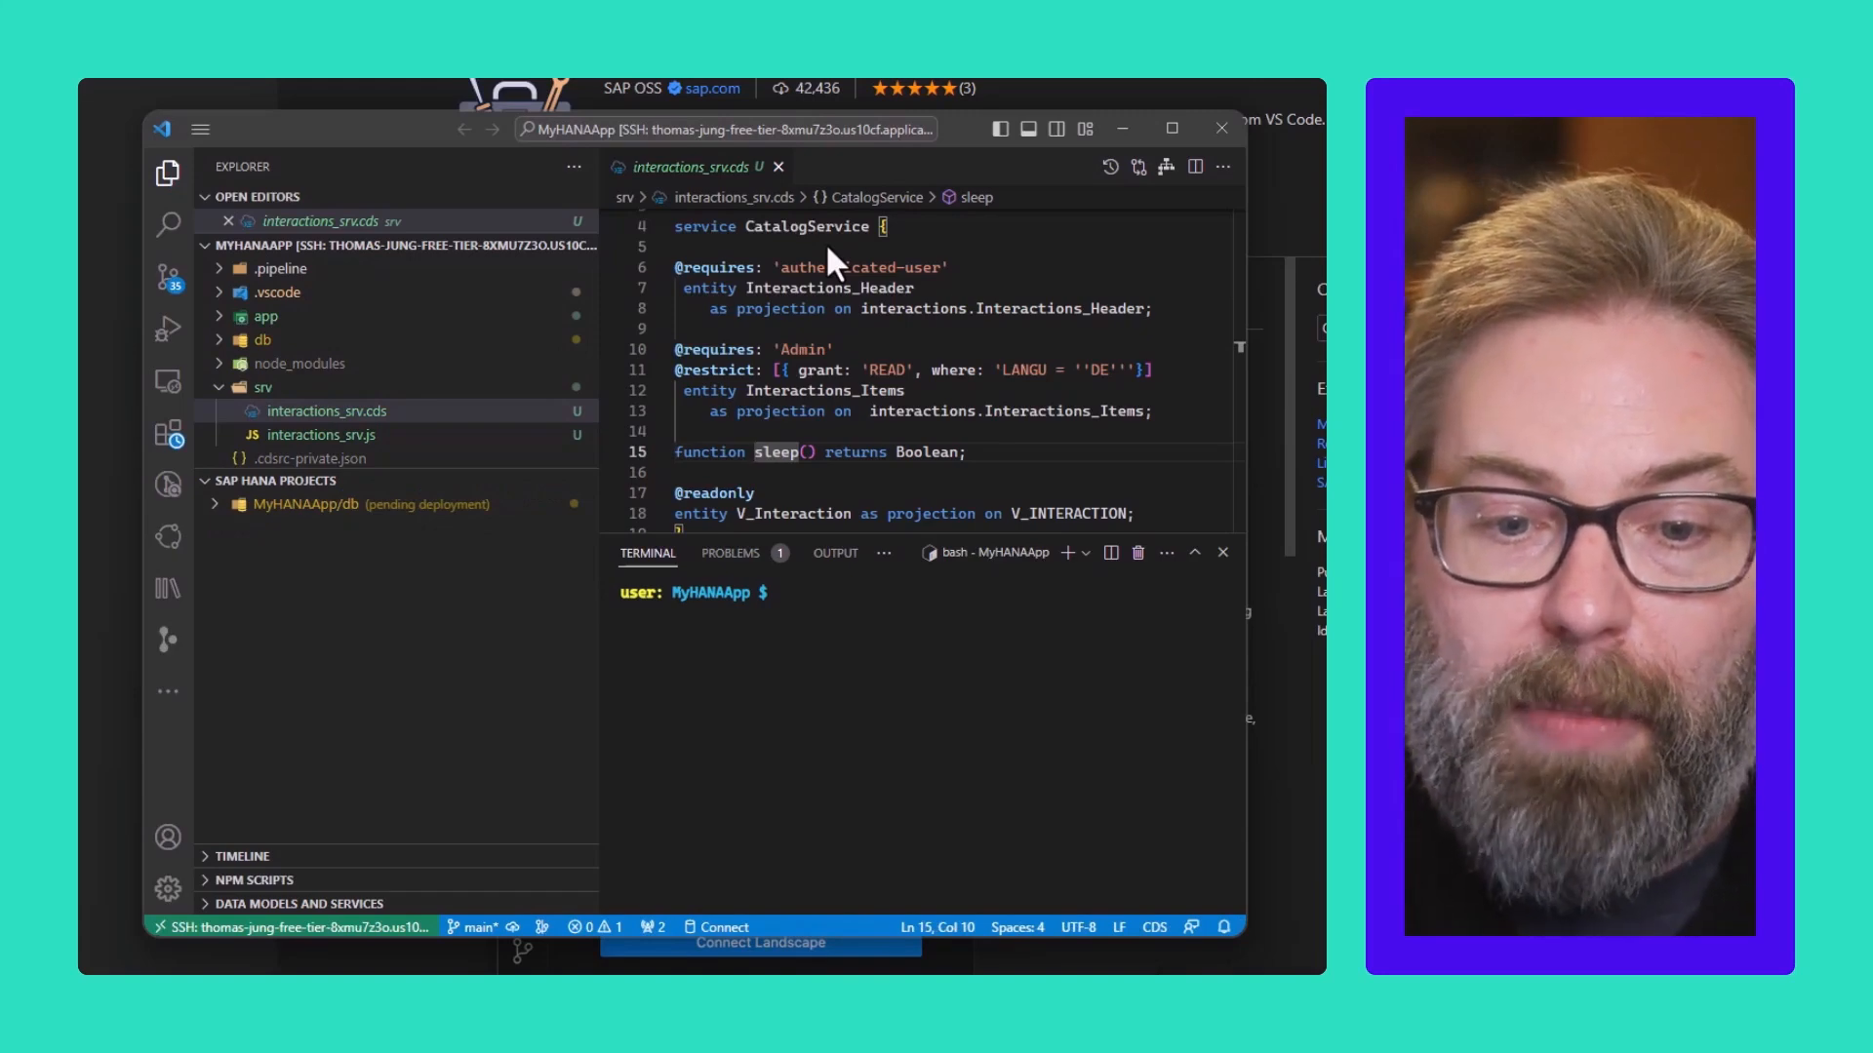
mouse_move(837, 647)
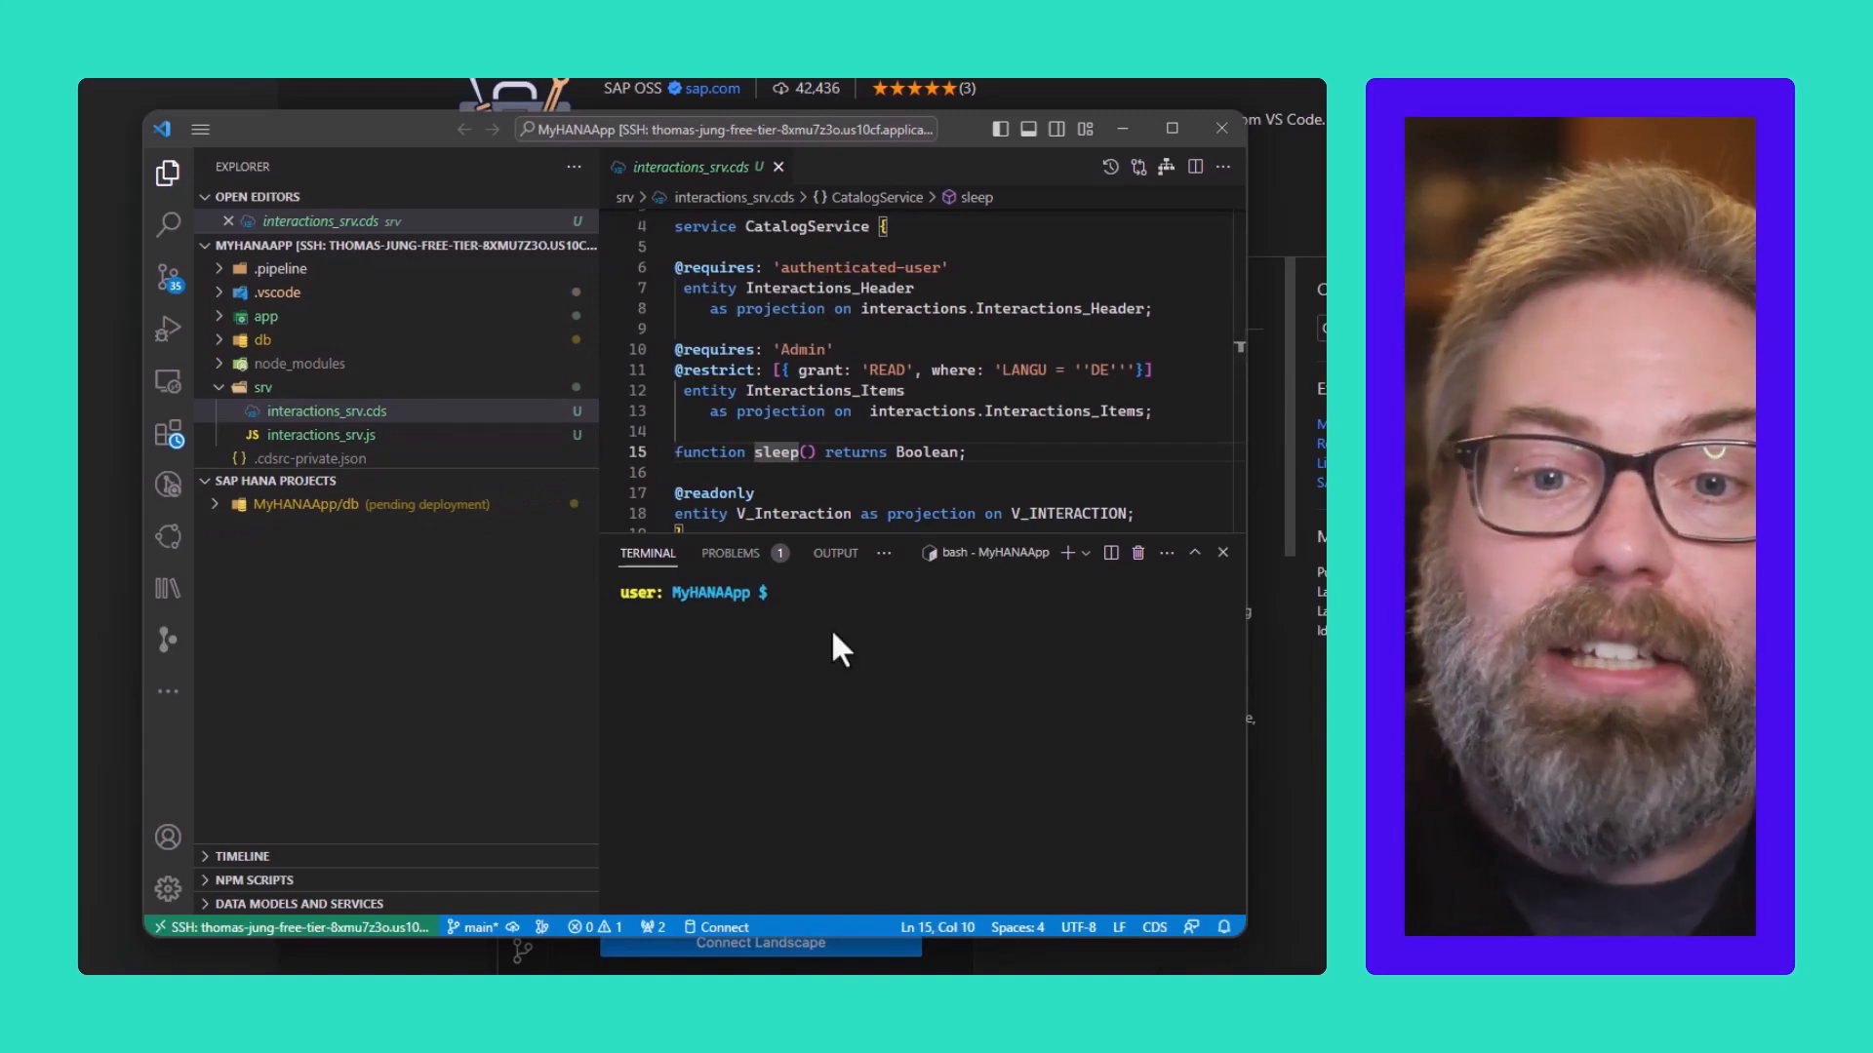